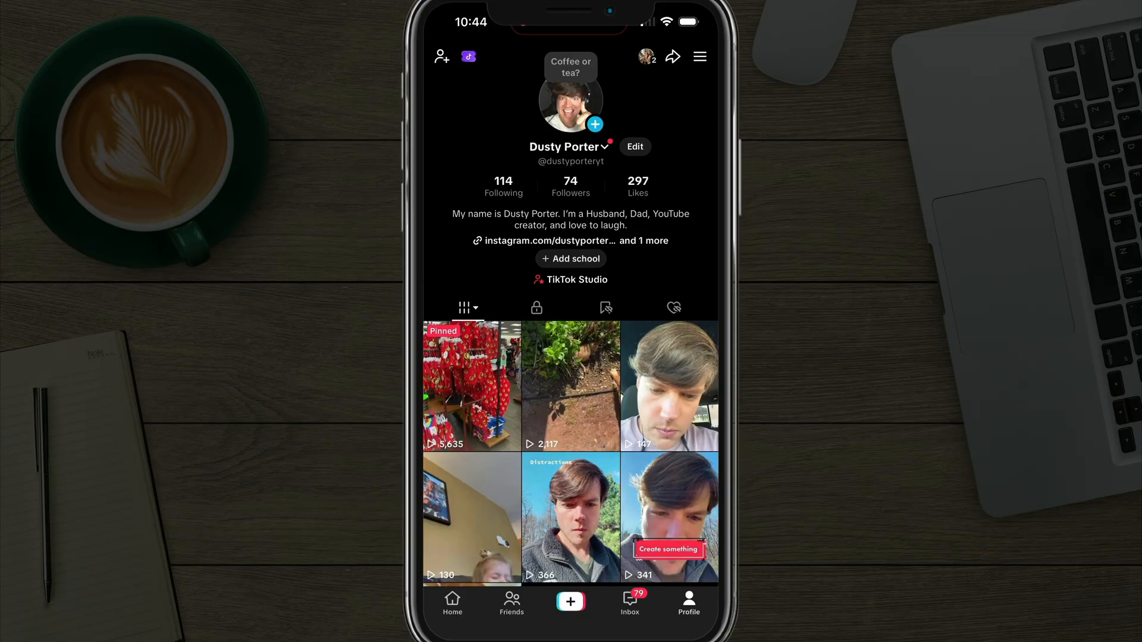
# Reach Settings and privacy through the profile's three-line menu.
pyautogui.click(698, 57)
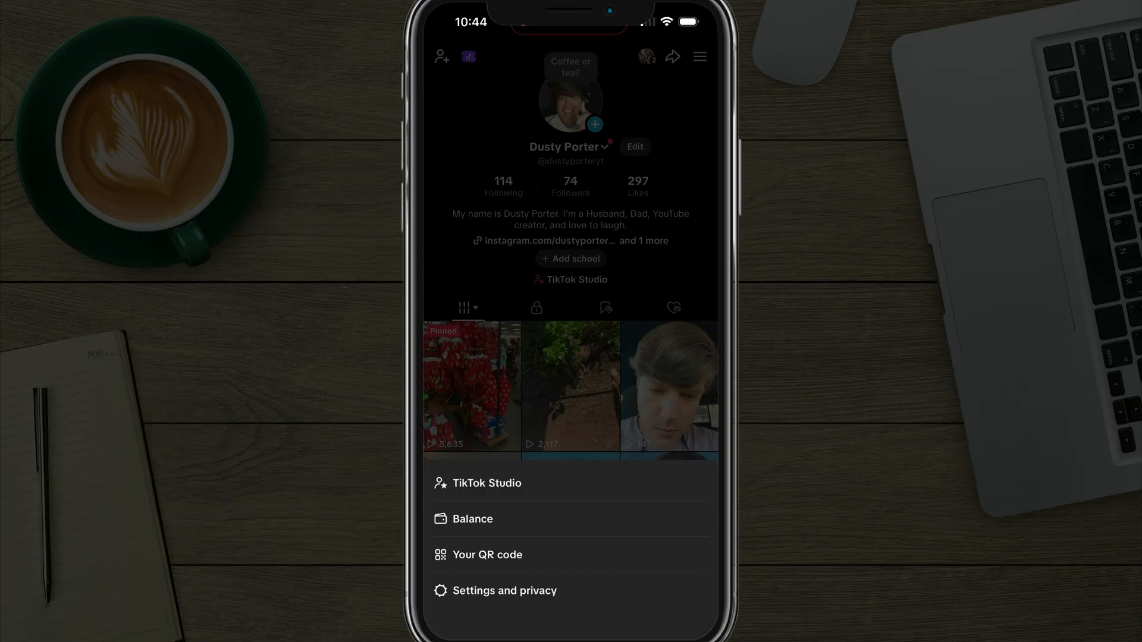
pyautogui.click(506, 591)
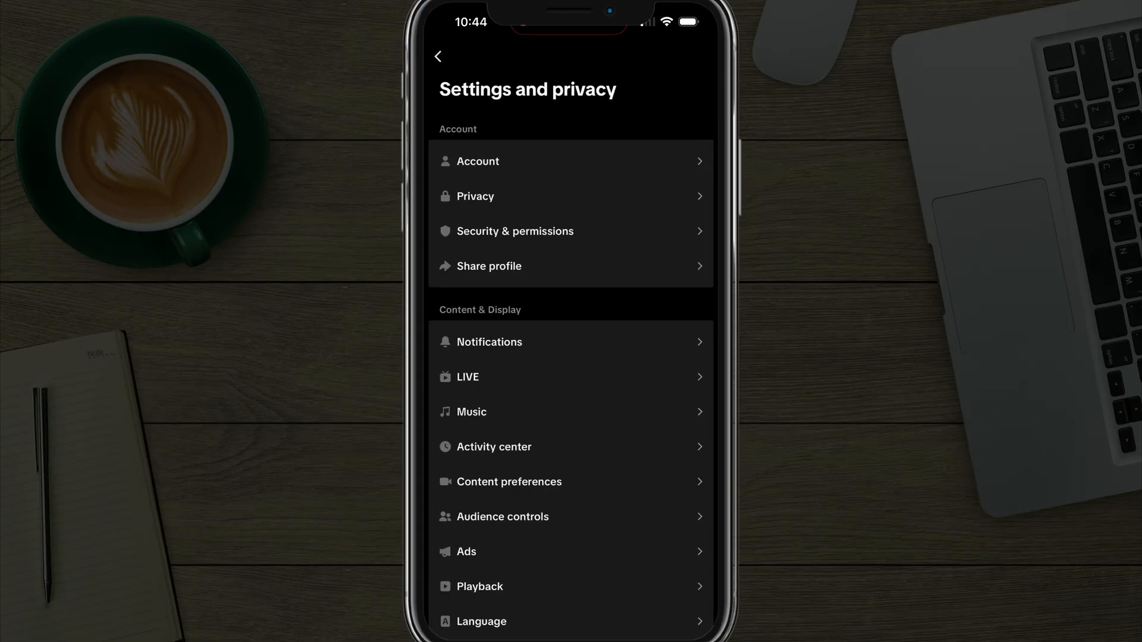